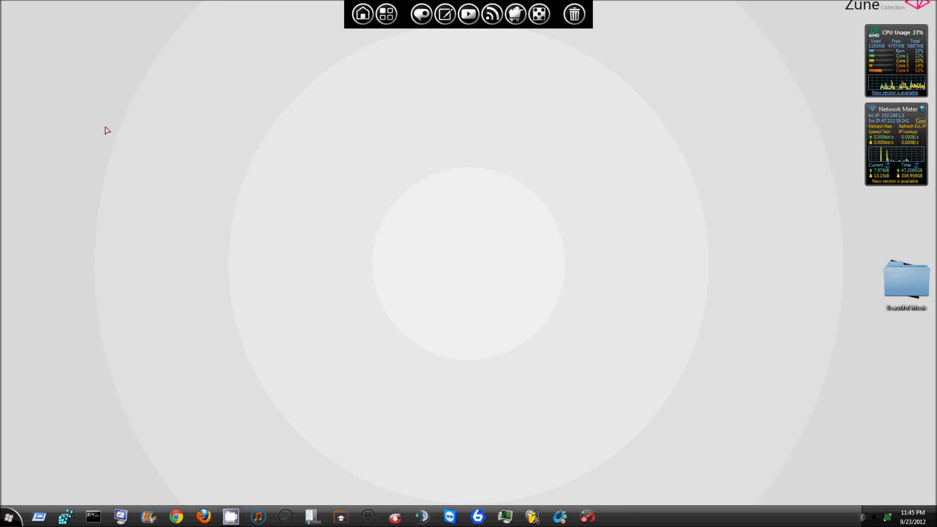
{"action": "mouse_move", "coordinate": [120, 122]}
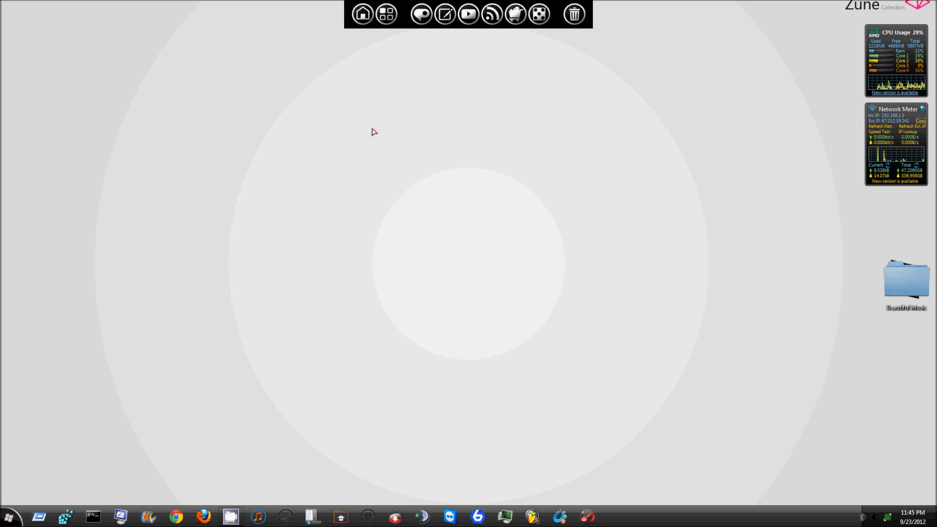
{"action": "mouse_move", "coordinate": [651, 201]}
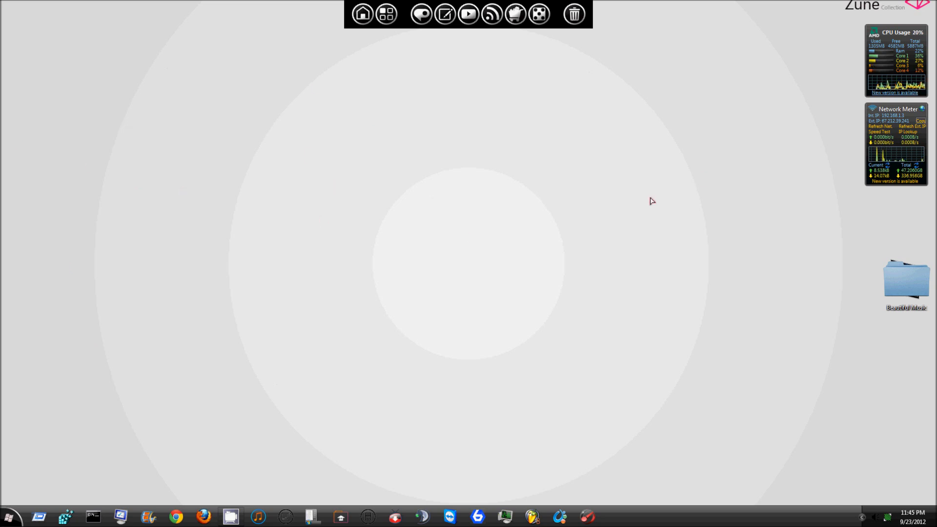
{"action": "mouse_move", "coordinate": [702, 18]}
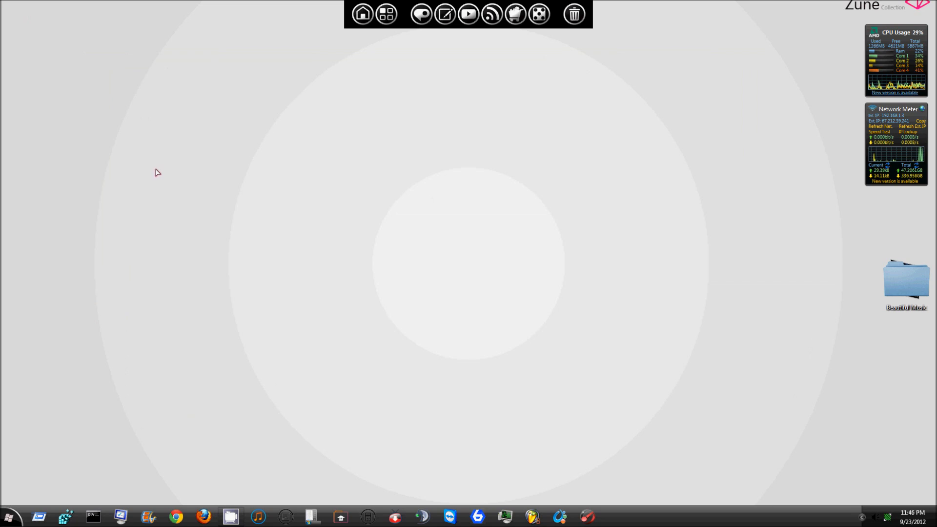
Step: Open the Zune-themed Start menu and launch Control Panel from it
{"action": "left_click", "coordinate": [9, 516]}
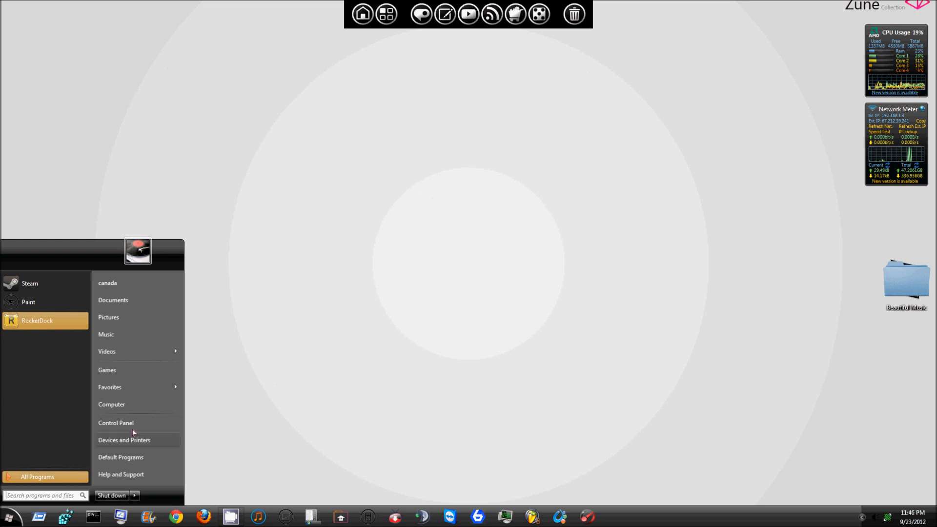
{"action": "left_click", "coordinate": [115, 422]}
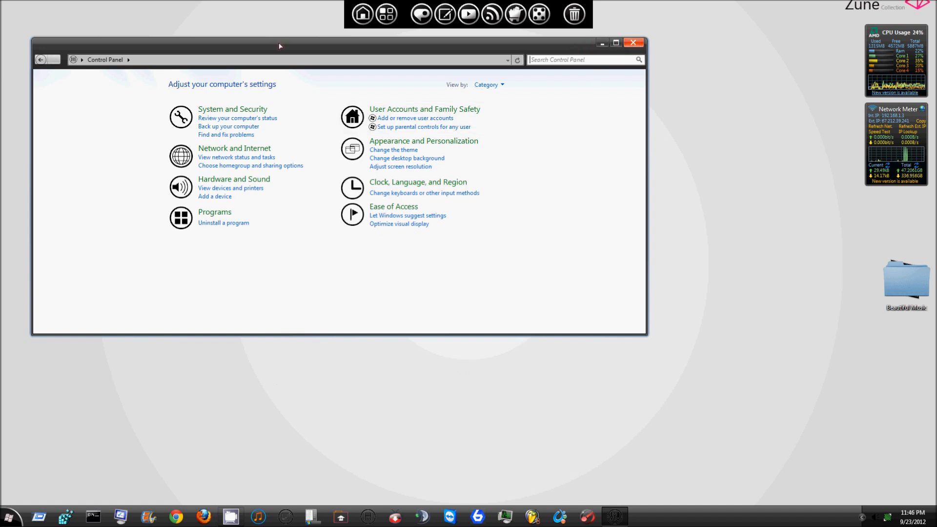
{"action": "mouse_move", "coordinate": [92, 332]}
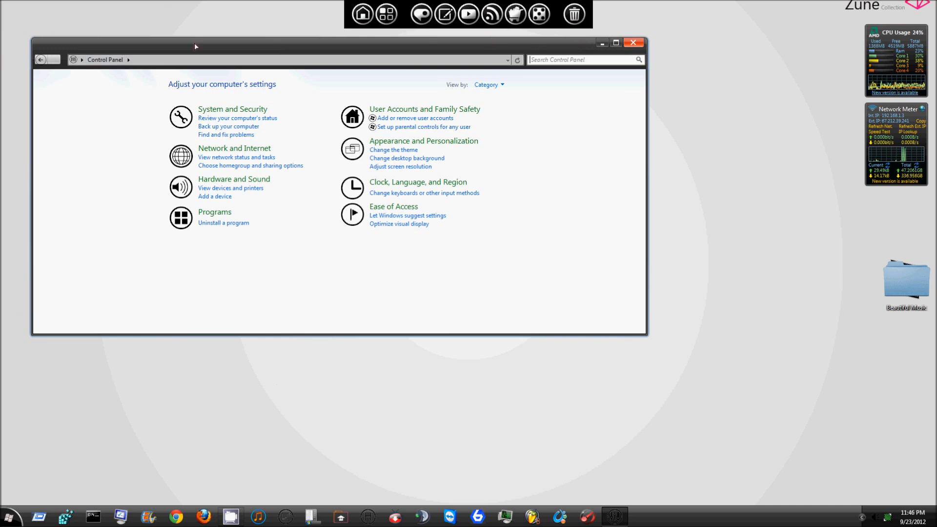
Step: Close the Control Panel category view with its red close button
{"action": "left_click", "coordinate": [632, 42]}
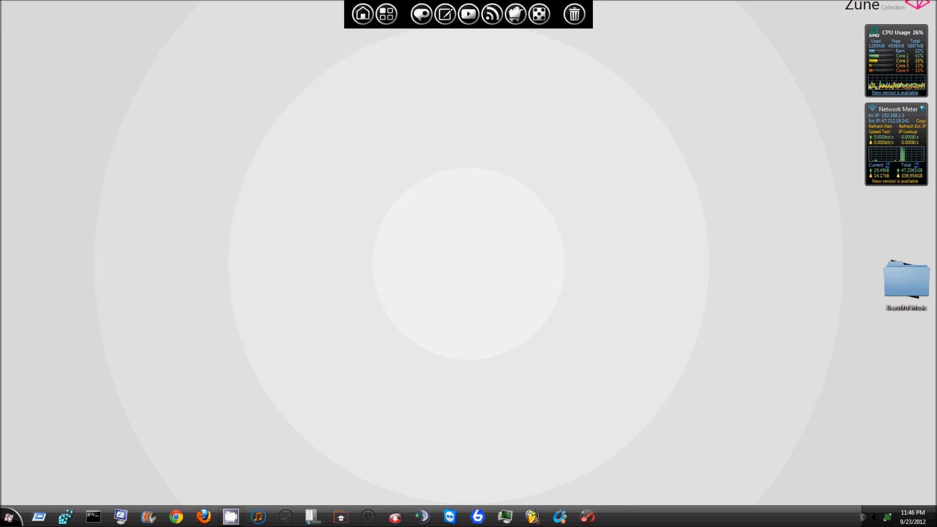
Step: Open the Documents library from the Start menu's right column
{"action": "left_click", "coordinate": [8, 516]}
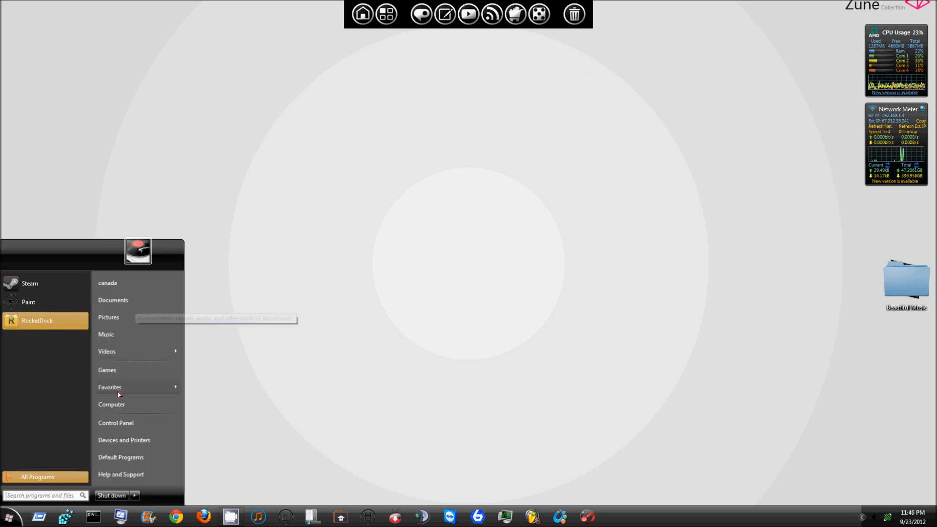
{"action": "left_click", "coordinate": [112, 300]}
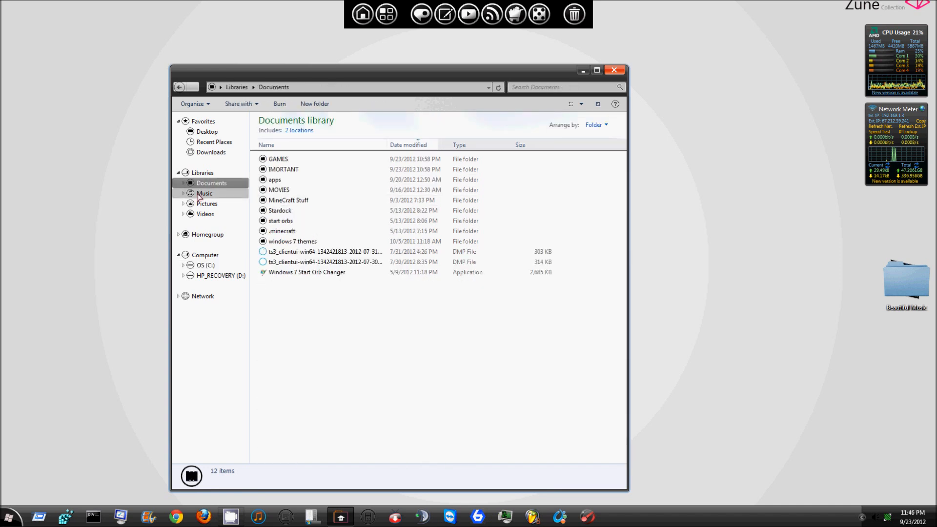
Step: Browse the Pictures library, then the OS (C:) drive in the navigation pane
{"action": "left_click", "coordinate": [205, 203]}
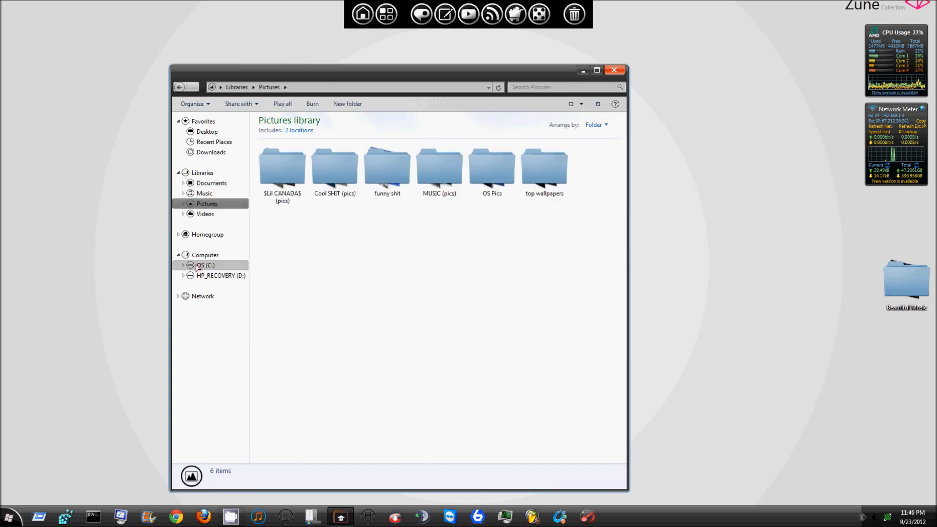
{"action": "left_click", "coordinate": [204, 265]}
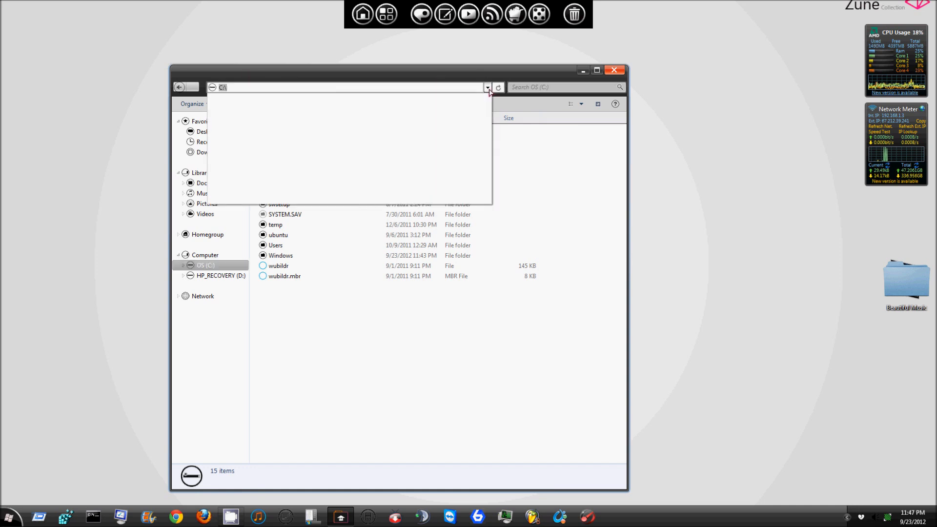
Step: Dismiss the recent-locations dropdown and reveal the hidden notification area icons
{"action": "left_click", "coordinate": [487, 87]}
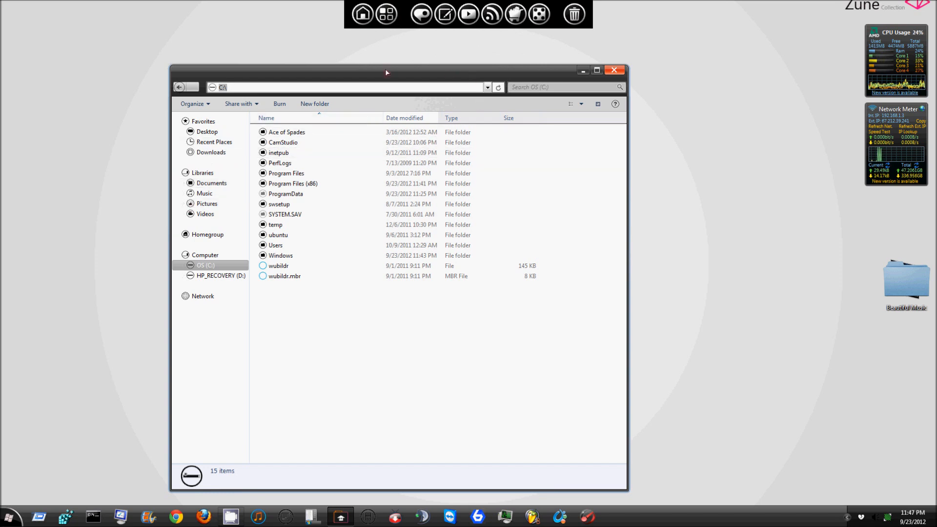
{"action": "mouse_move", "coordinate": [468, 77]}
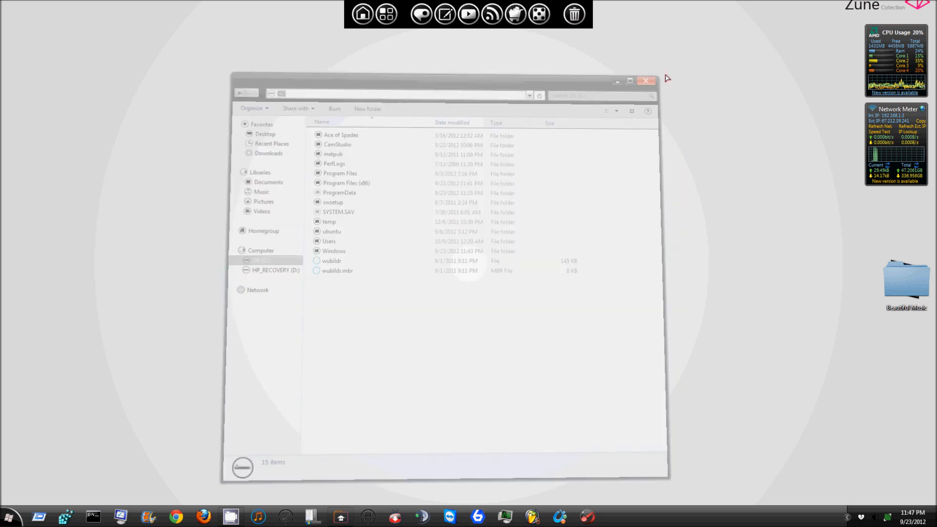
{"action": "left_click", "coordinate": [645, 81]}
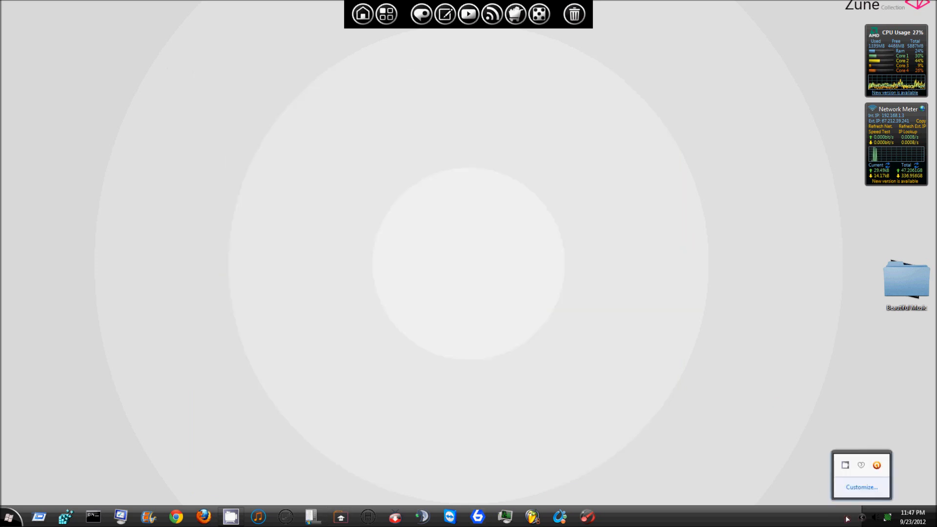